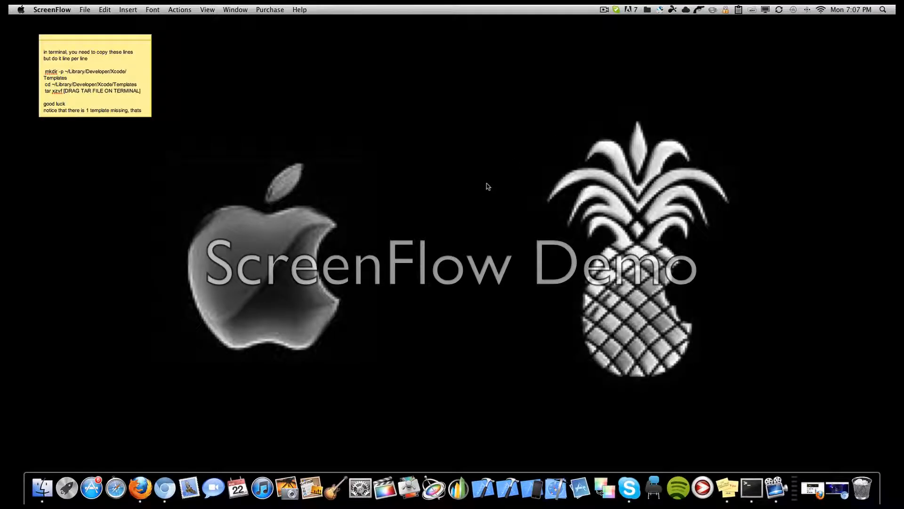
{"action": "mouse_move", "coordinate": [728, 488]}
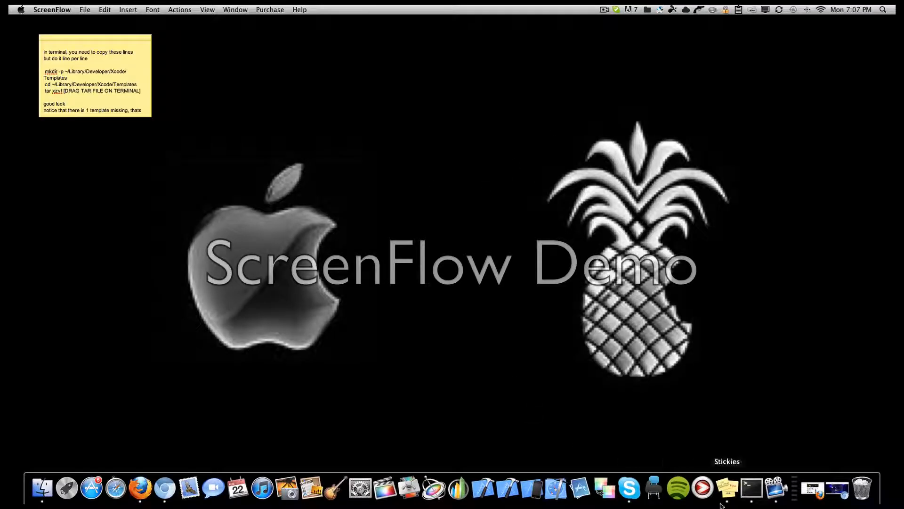
{"action": "mouse_move", "coordinate": [750, 489]}
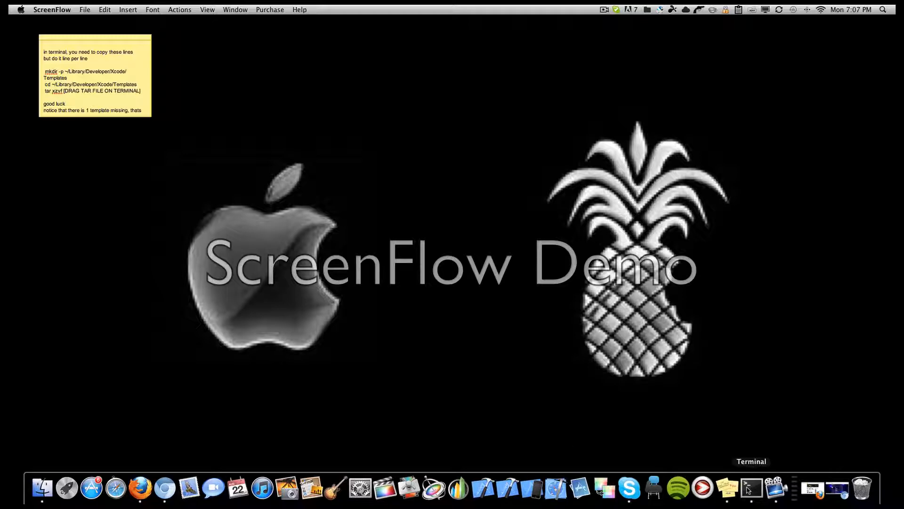
Run mkdir -p ~/Library/Developer/Xcode/Templates in a Terminal shell.
{"action": "left_click", "coordinate": [750, 489]}
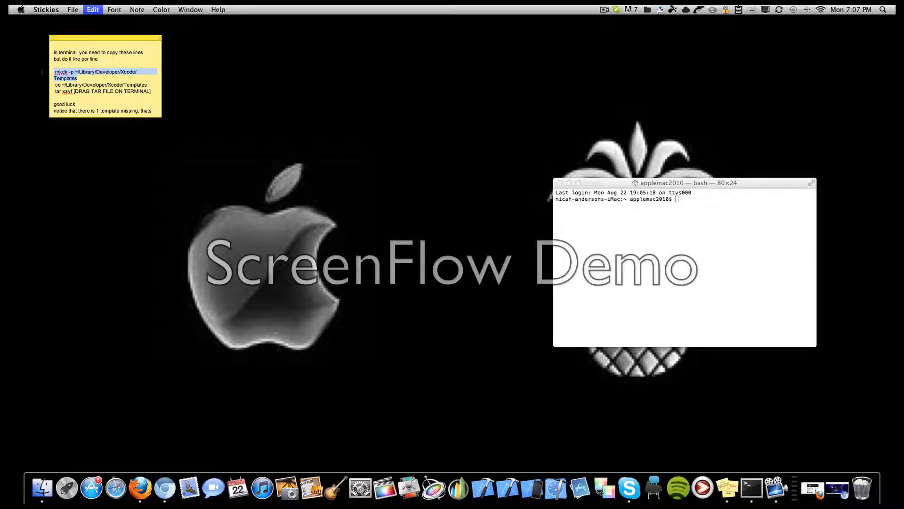
{"action": "left_click", "coordinate": [684, 199]}
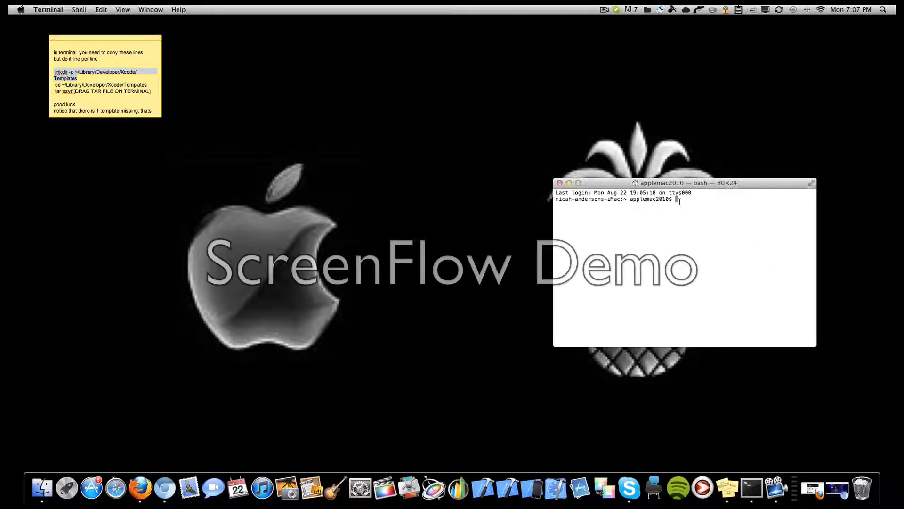
{"action": "type", "text": "mkdir -p ~/Library/Developer/Xcode/Templates"}
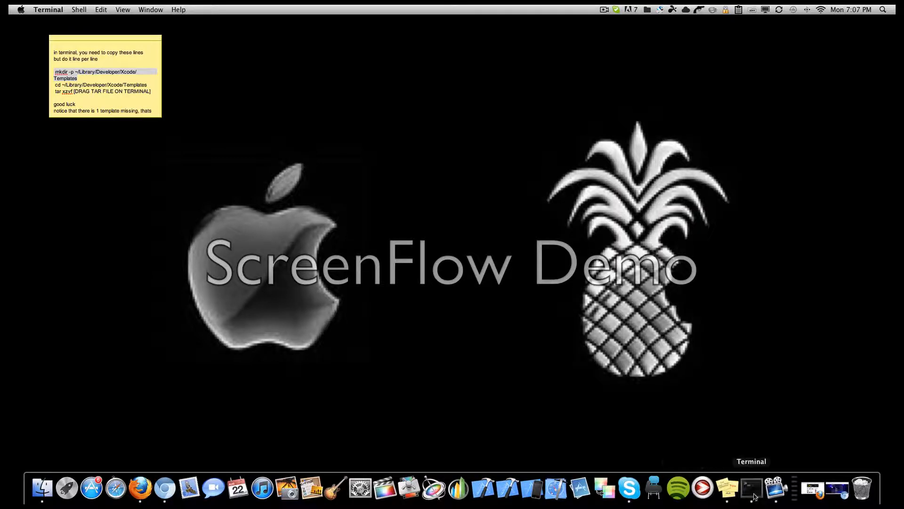
{"action": "left_click", "coordinate": [751, 488]}
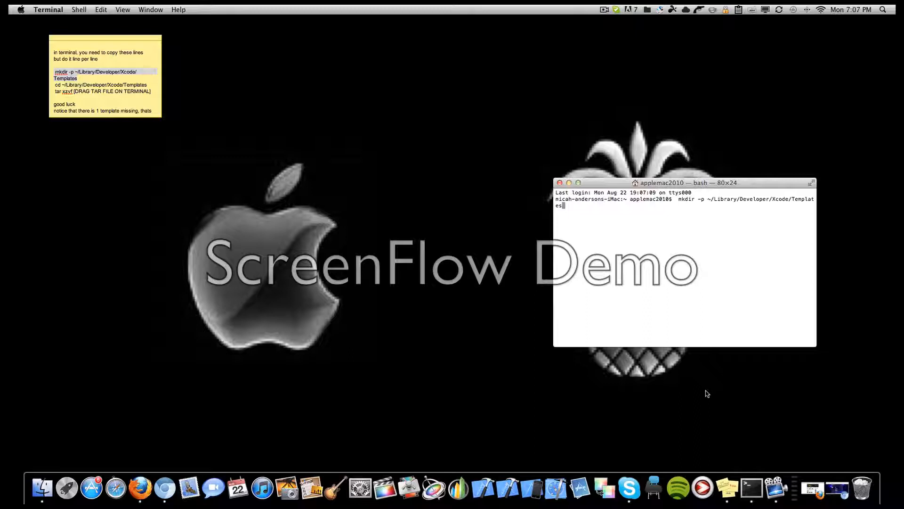
{"action": "key", "text": "Return"}
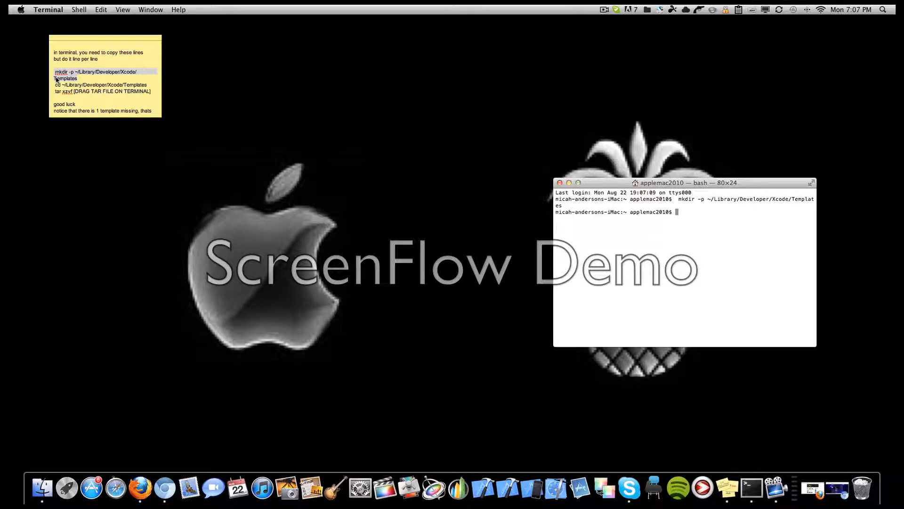
{"action": "left_click", "coordinate": [103, 85]}
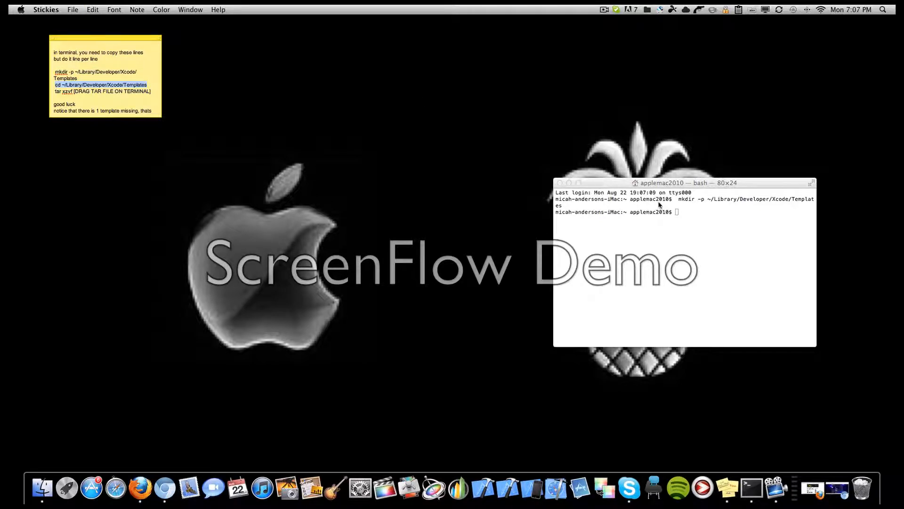
Change into ~/Library/Developer/Xcode/Templates and begin a tar xzvf extraction command.
{"action": "type", "text": "cd ~/Library/Developer/Xcode/Templates"}
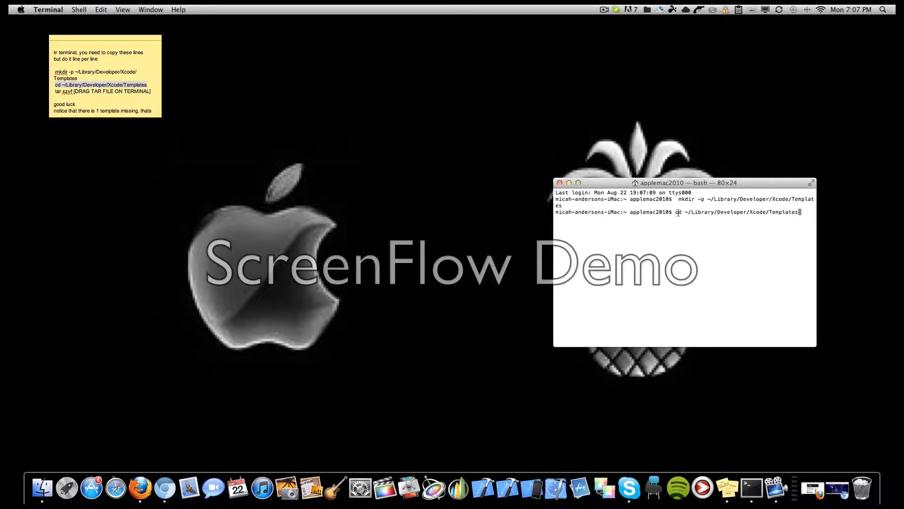
{"action": "key", "text": "Return"}
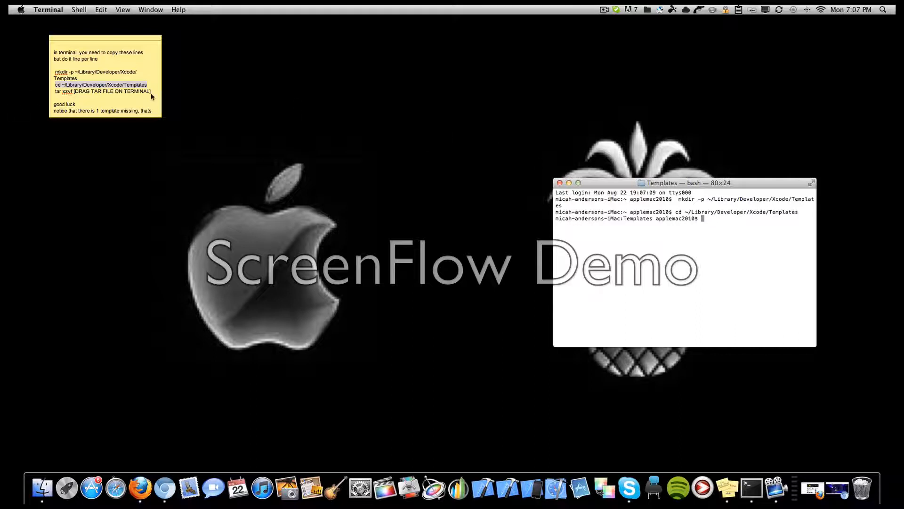
{"action": "left_click", "coordinate": [103, 92]}
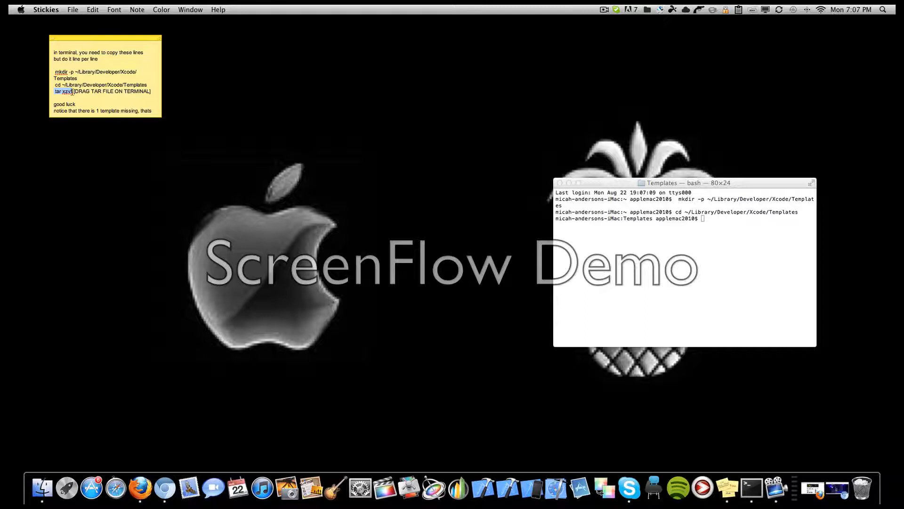
{"action": "mouse_move", "coordinate": [386, 189]}
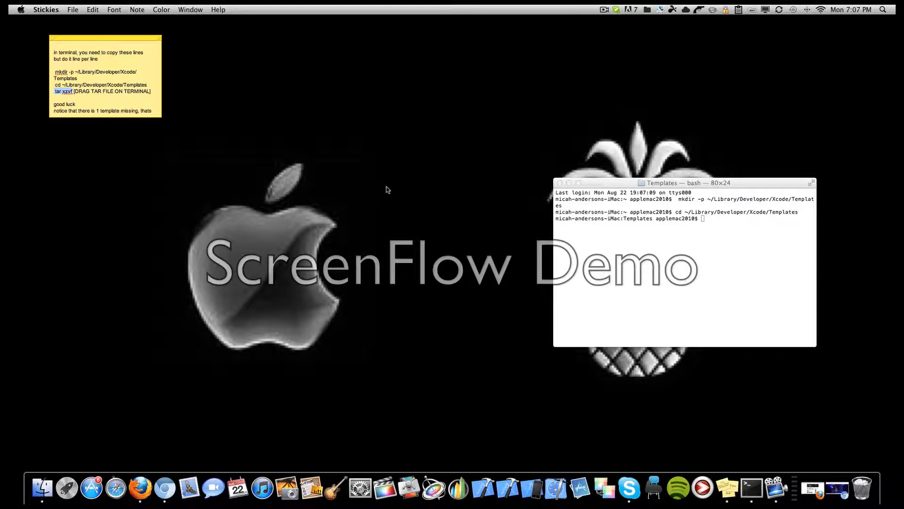
{"action": "left_click", "coordinate": [685, 260]}
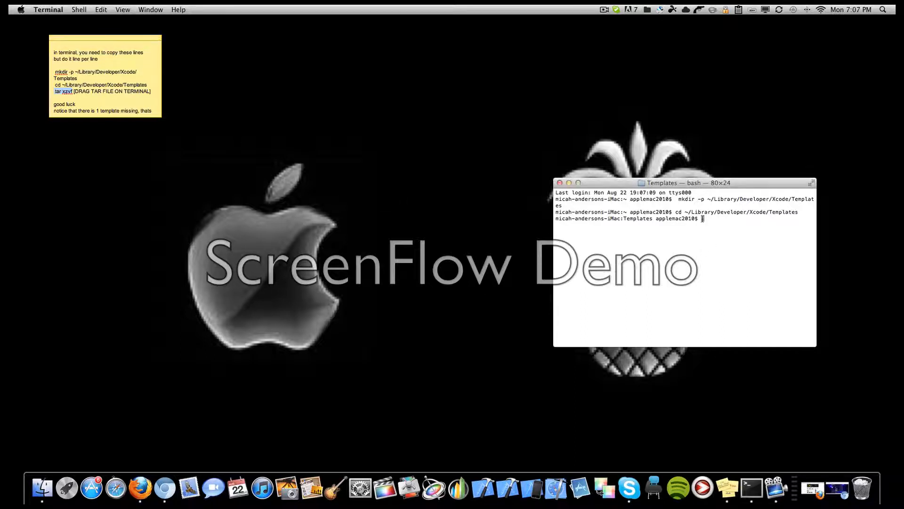
{"action": "type", "text": "tar xzvf"}
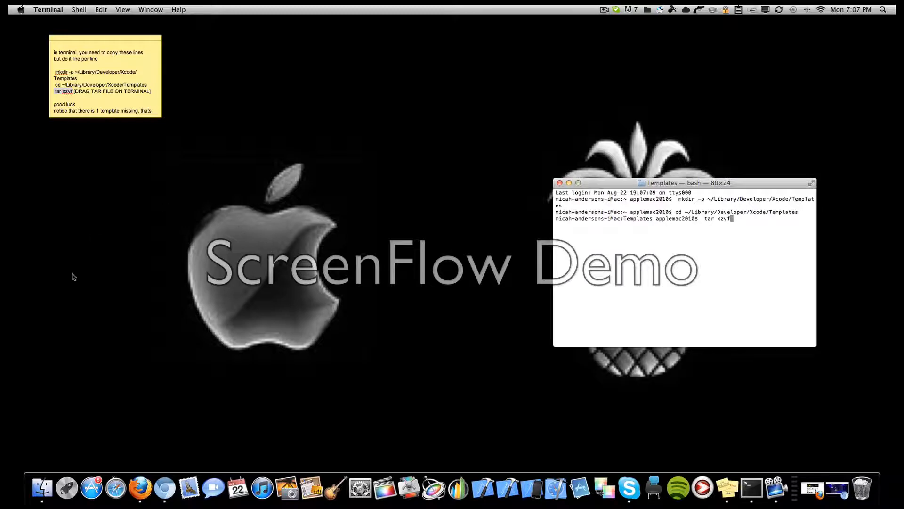
{"action": "left_click", "coordinate": [42, 488]}
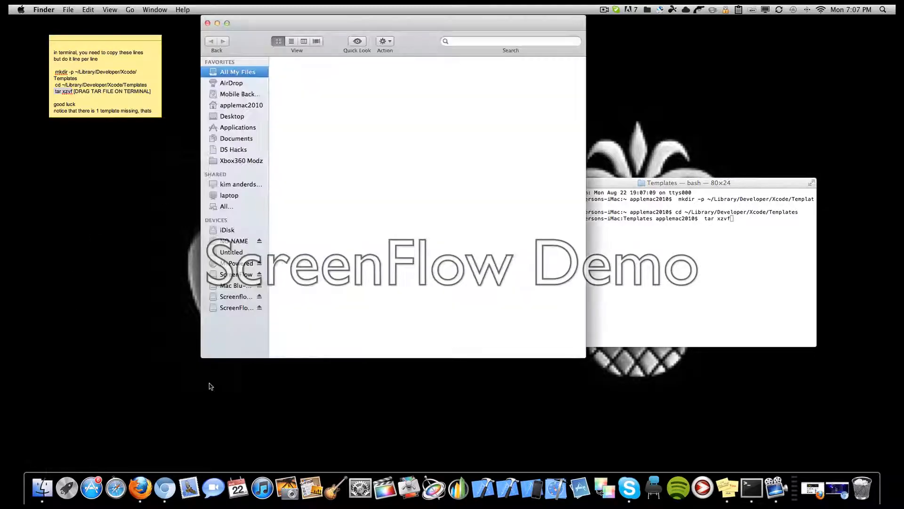
Add the cocos2d archive from Downloads to tar, run it, and close the Downloads window.
{"action": "left_click", "coordinate": [241, 104]}
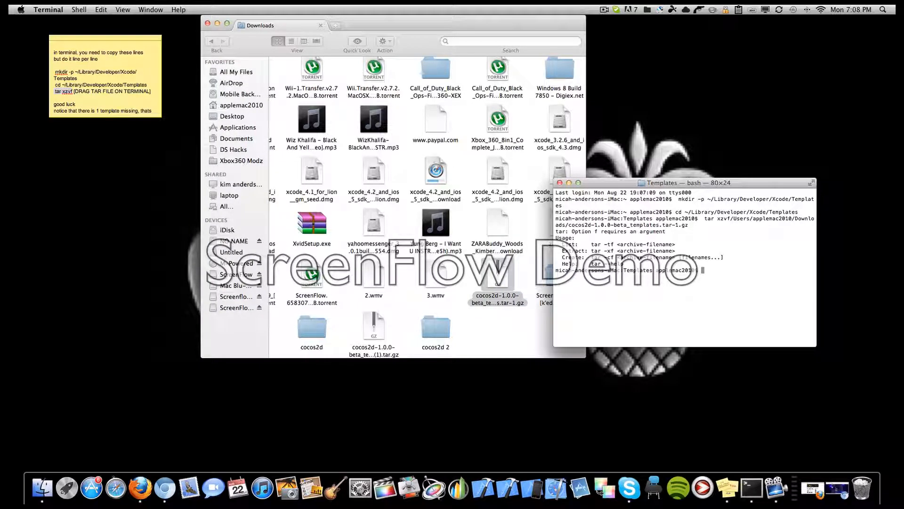
{"action": "key", "text": "Return"}
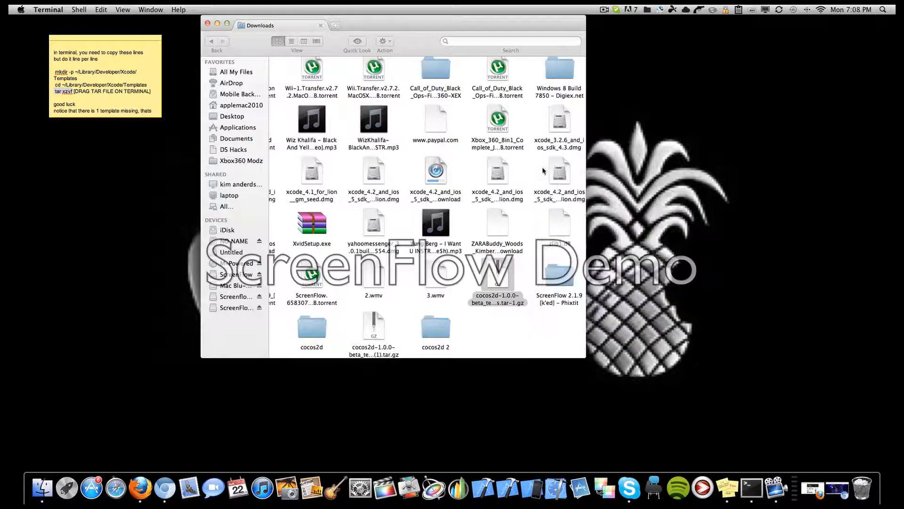
{"action": "left_click", "coordinate": [264, 24]}
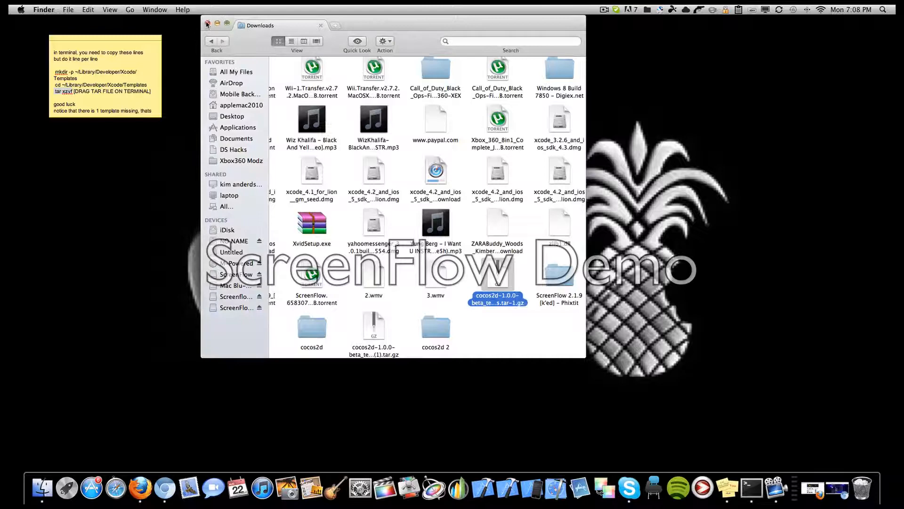
{"action": "left_click", "coordinate": [207, 25]}
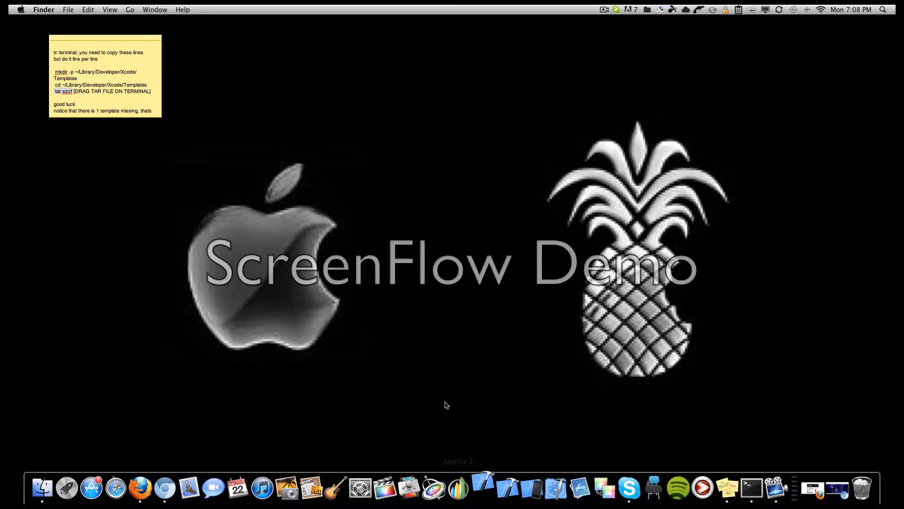
Start a new Xcode project from the iOS cocos2d box2d template.
{"action": "left_click", "coordinate": [458, 487]}
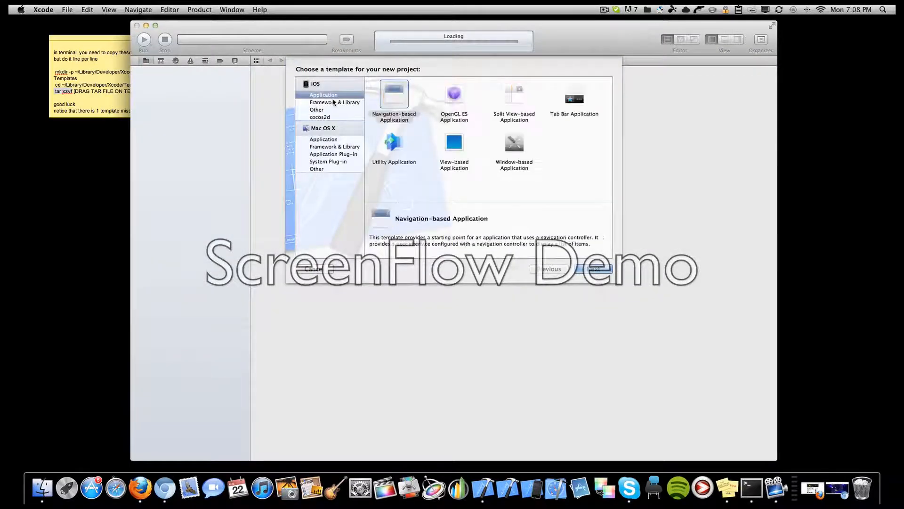
{"action": "left_click", "coordinate": [316, 109]}
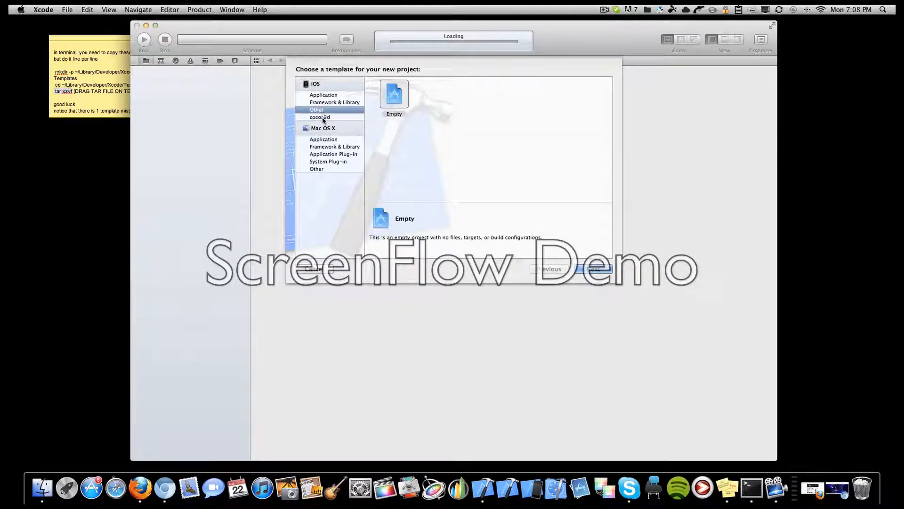
{"action": "left_click", "coordinate": [320, 117]}
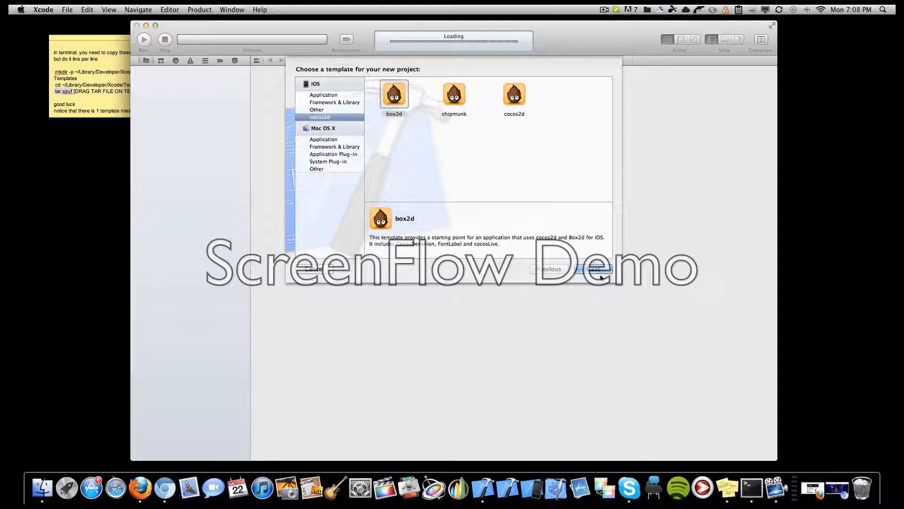
{"action": "left_click", "coordinate": [595, 269]}
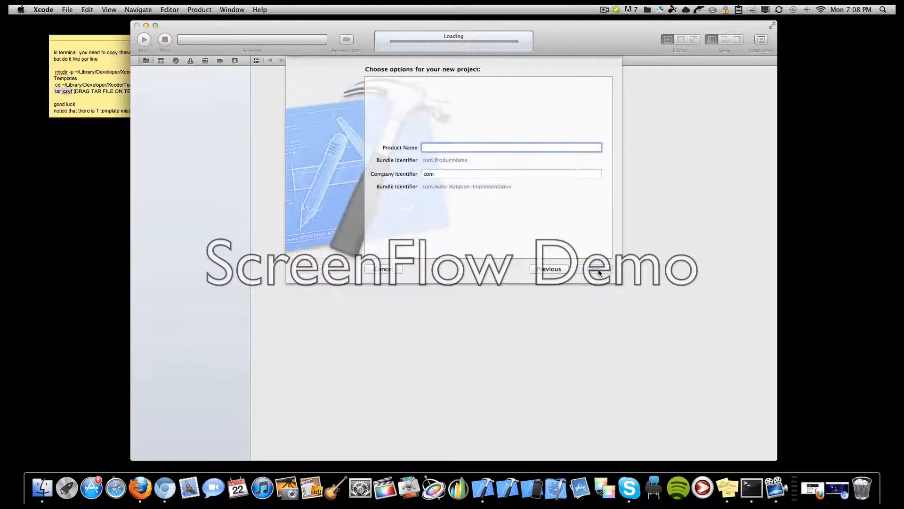
Name the project 'test' and create it in Documents.
{"action": "type", "text": "test"}
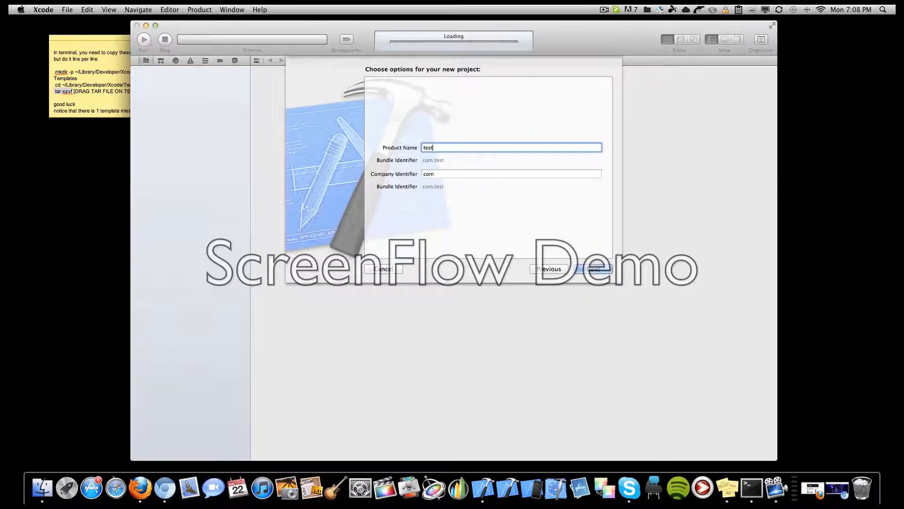
{"action": "left_click", "coordinate": [594, 268]}
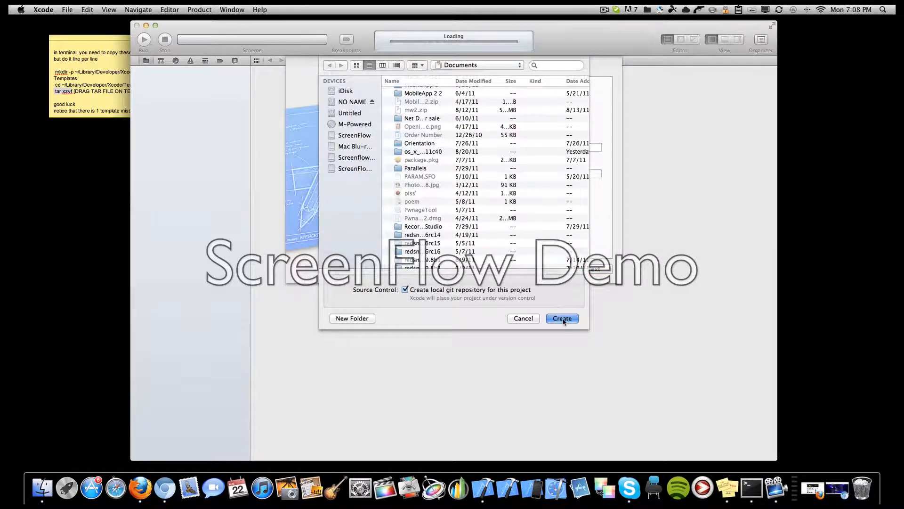
{"action": "left_click", "coordinate": [561, 317]}
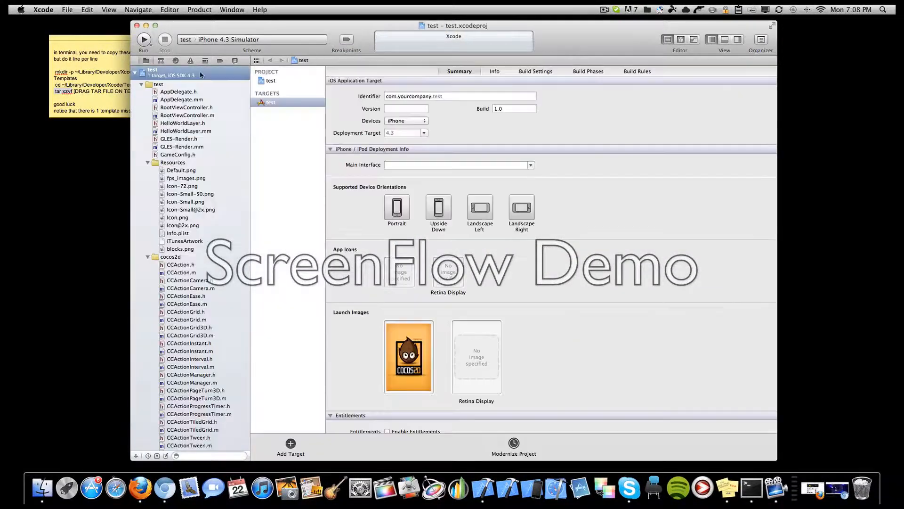
Build and run the test project, bringing the iOS Simulator forward to the cocos2d splash.
{"action": "left_click", "coordinate": [143, 40]}
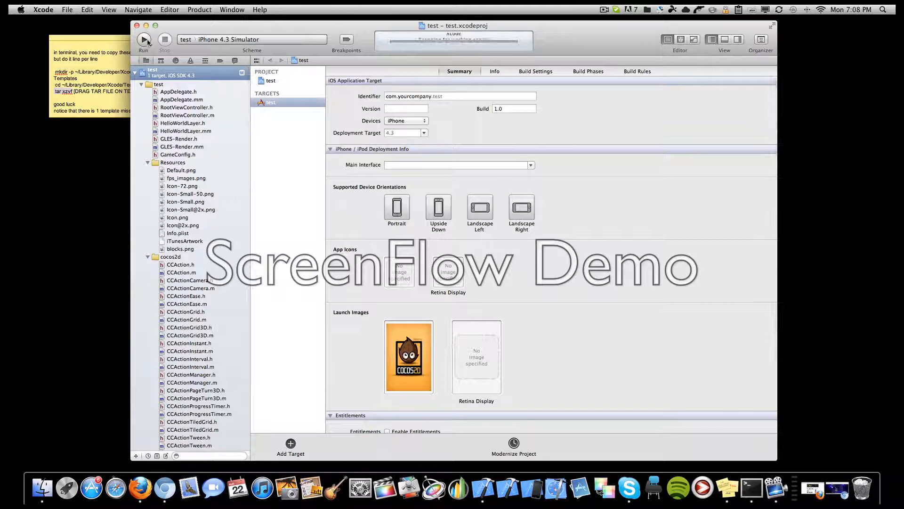
{"action": "left_click", "coordinate": [144, 40]}
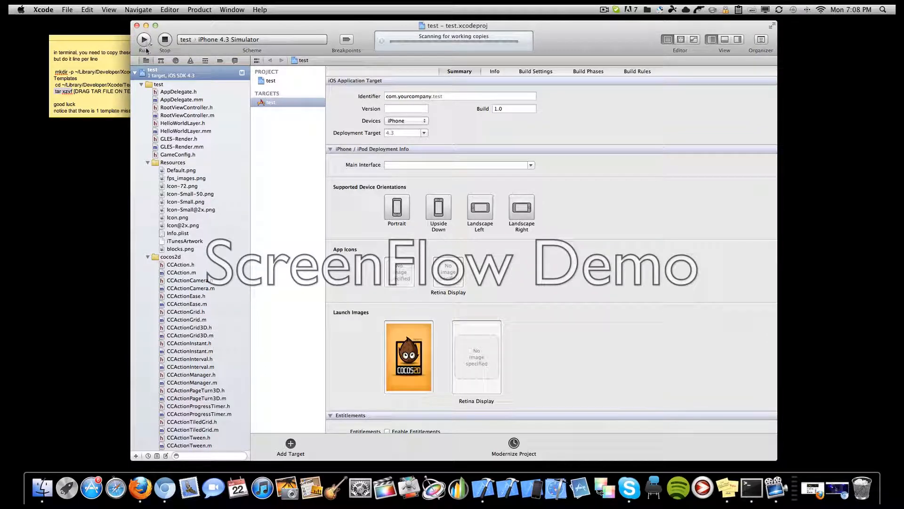
{"action": "left_click", "coordinate": [142, 73]}
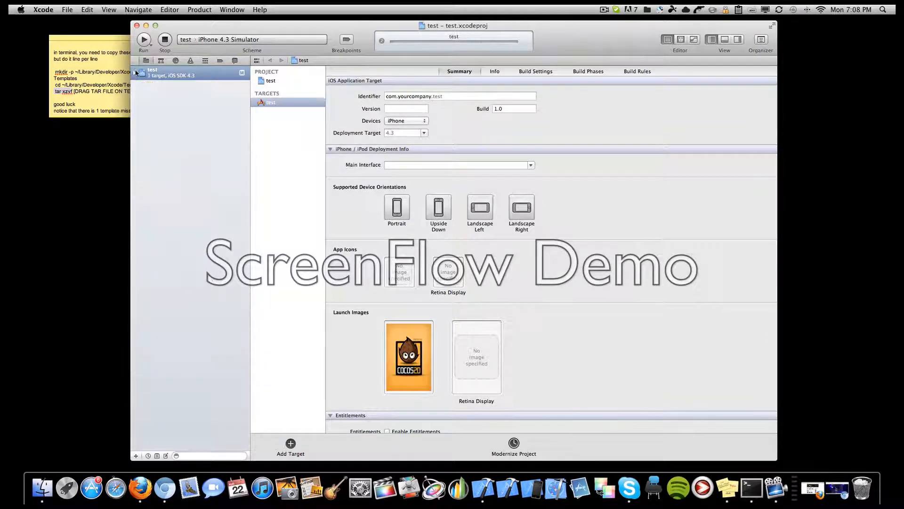
{"action": "left_click", "coordinate": [143, 40]}
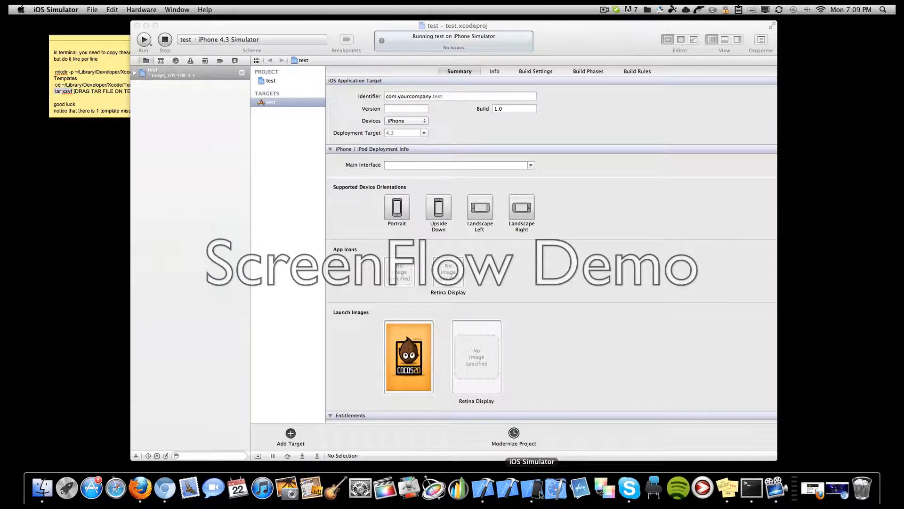
{"action": "right_click", "coordinate": [531, 489]}
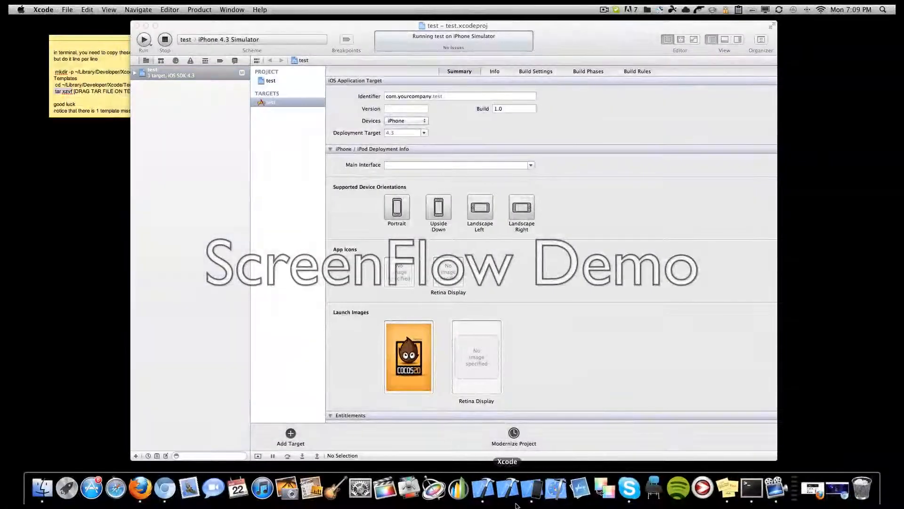
{"action": "left_click", "coordinate": [143, 40]}
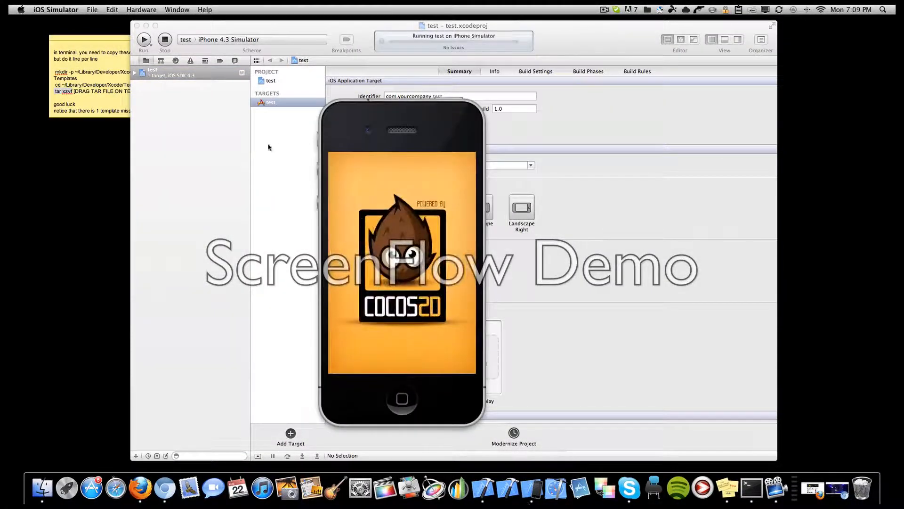
Tap the demo scene twice to spawn lettered physics boxes A and C.
{"action": "left_click", "coordinate": [143, 40]}
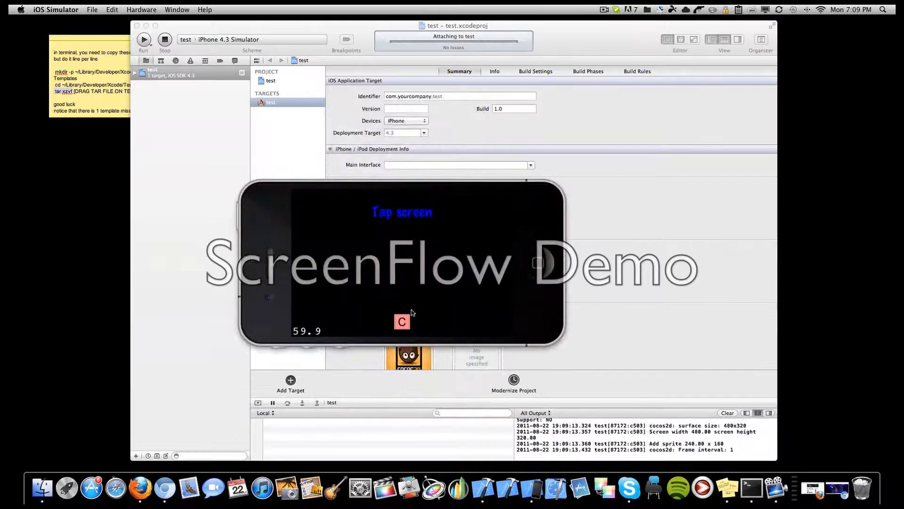
{"action": "left_click", "coordinate": [405, 282]}
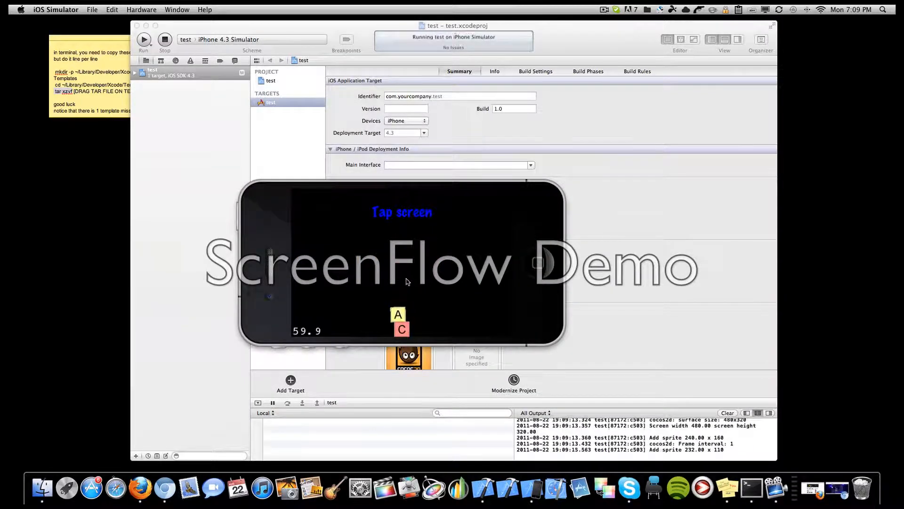